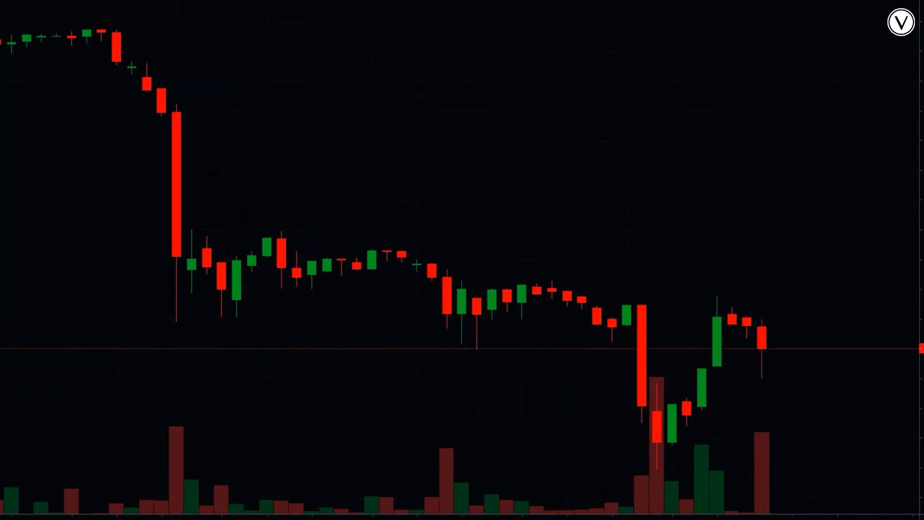
scroll("left", 3)
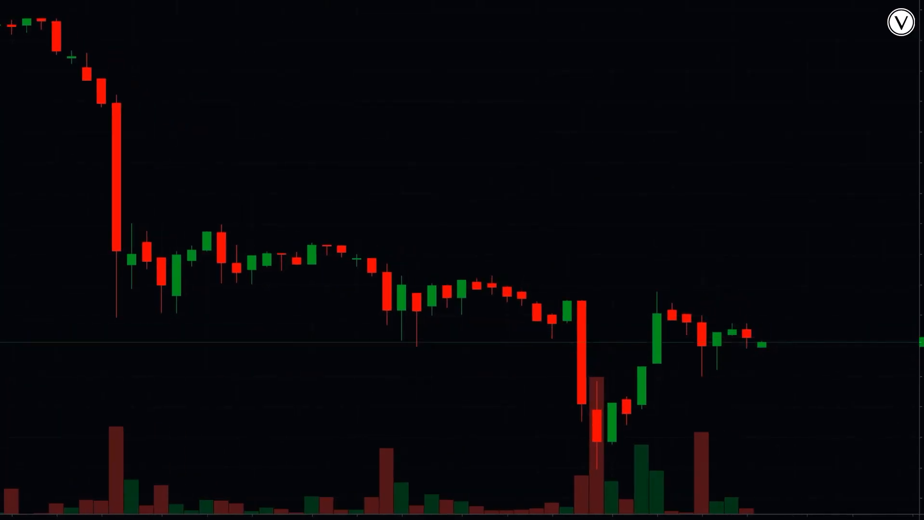